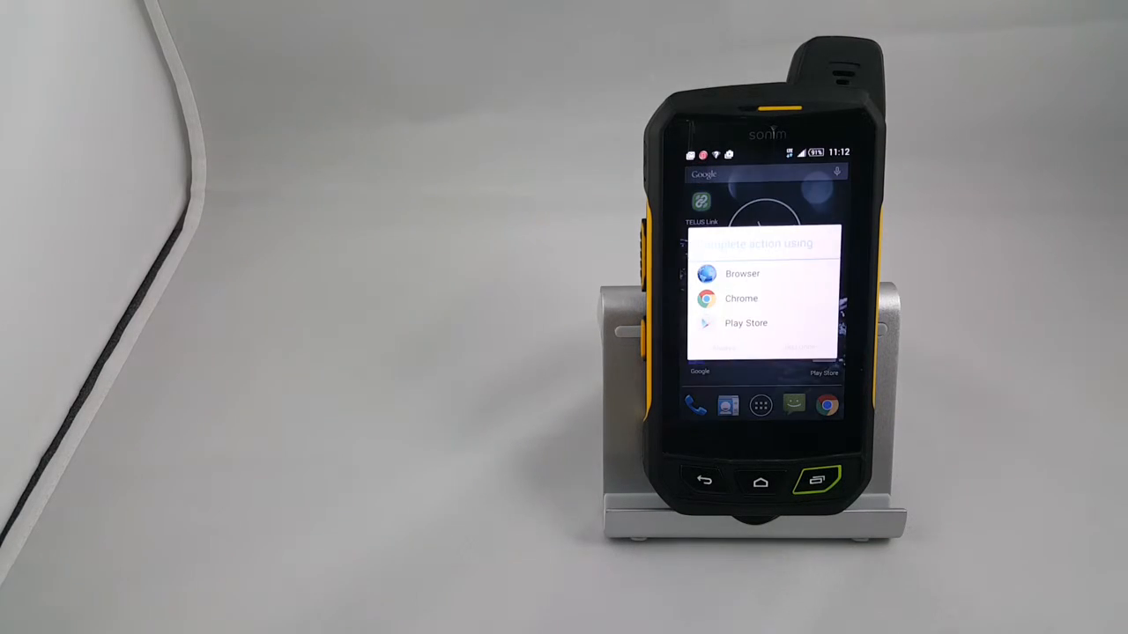
Step: Have the TELUS Link store link handled by Play Store and confirm that choice
{"action": "left_click", "coordinate": [745, 323]}
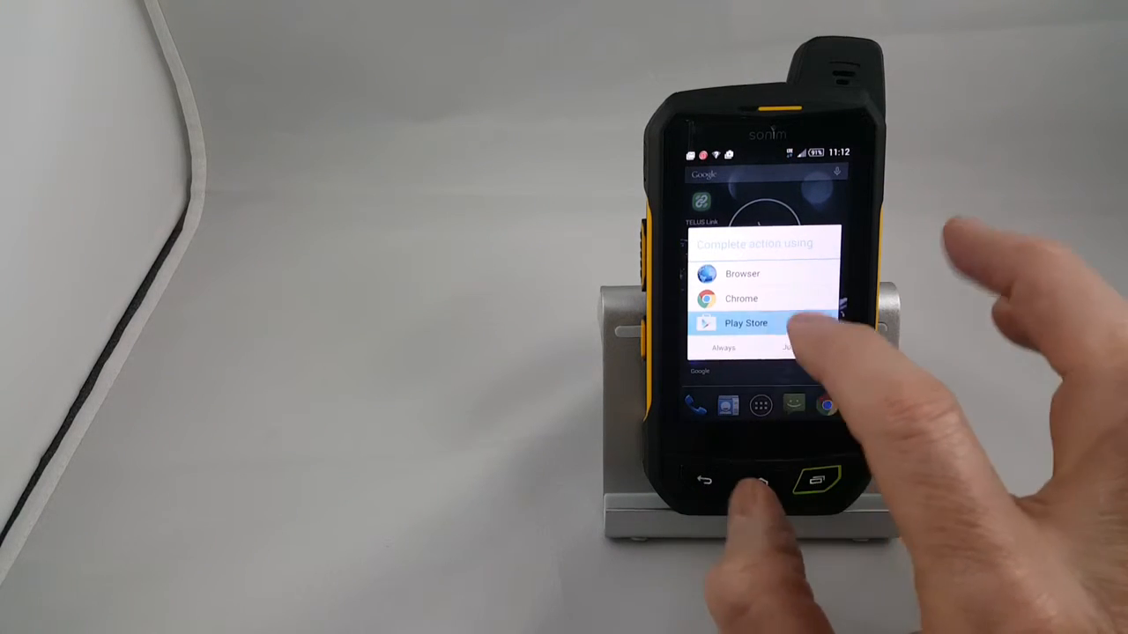
{"action": "left_click", "coordinate": [747, 322]}
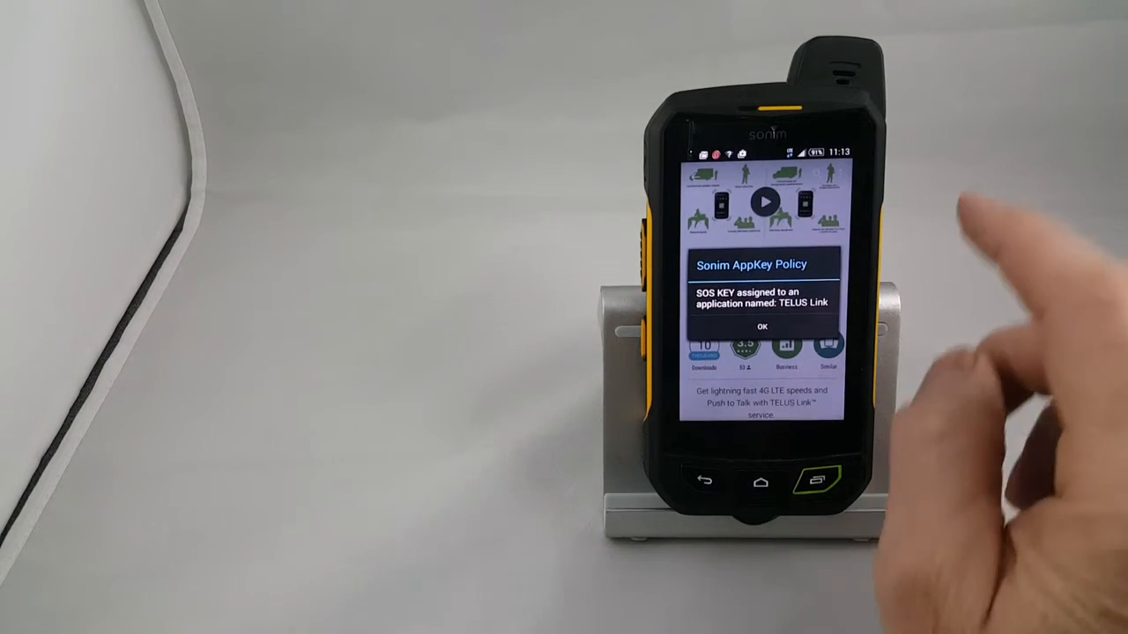
Step: Acknowledge the Sonim AppKey Policy notice and launch TELUS Link from its store page
{"action": "left_click", "coordinate": [761, 325]}
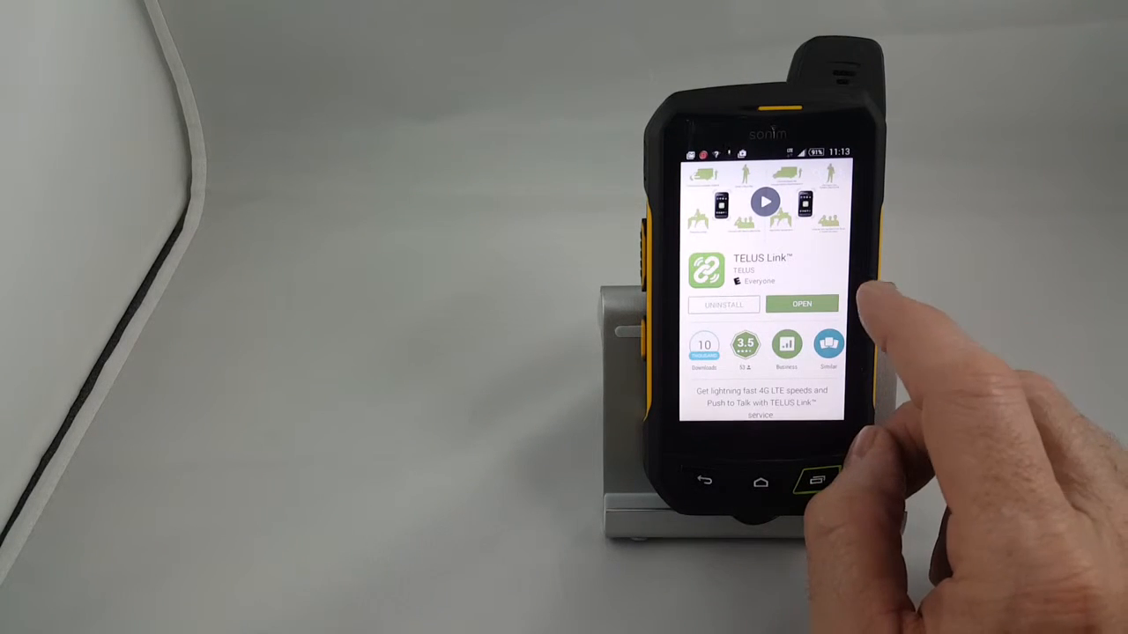
{"action": "left_click", "coordinate": [800, 303]}
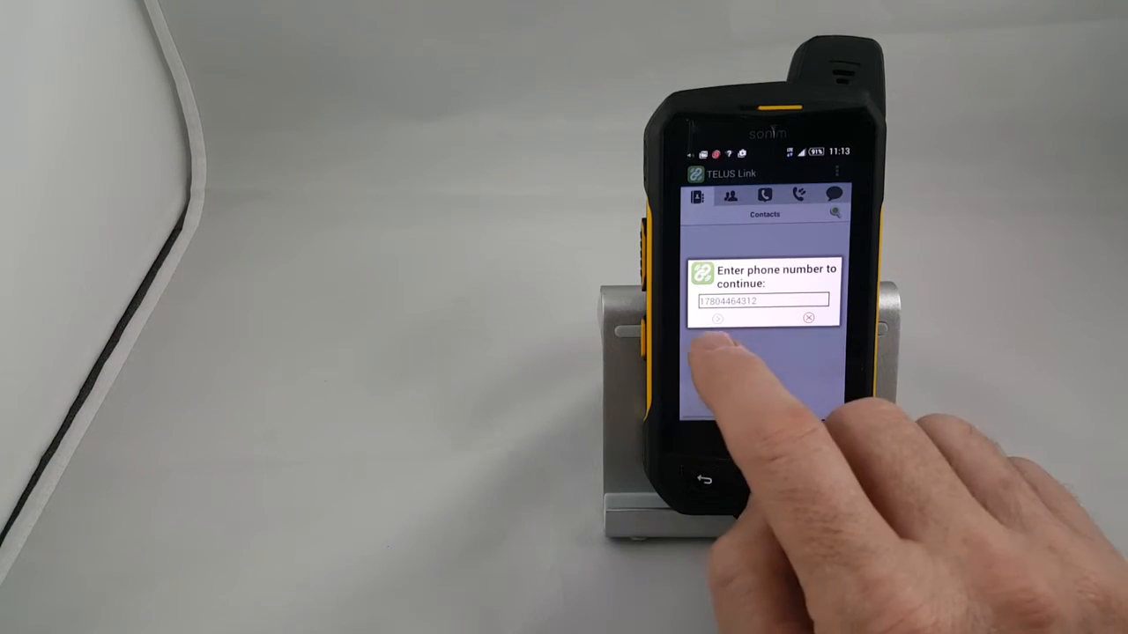
Step: Submit the phone number and acknowledge the SOS key assignment notice
{"action": "left_click", "coordinate": [717, 318]}
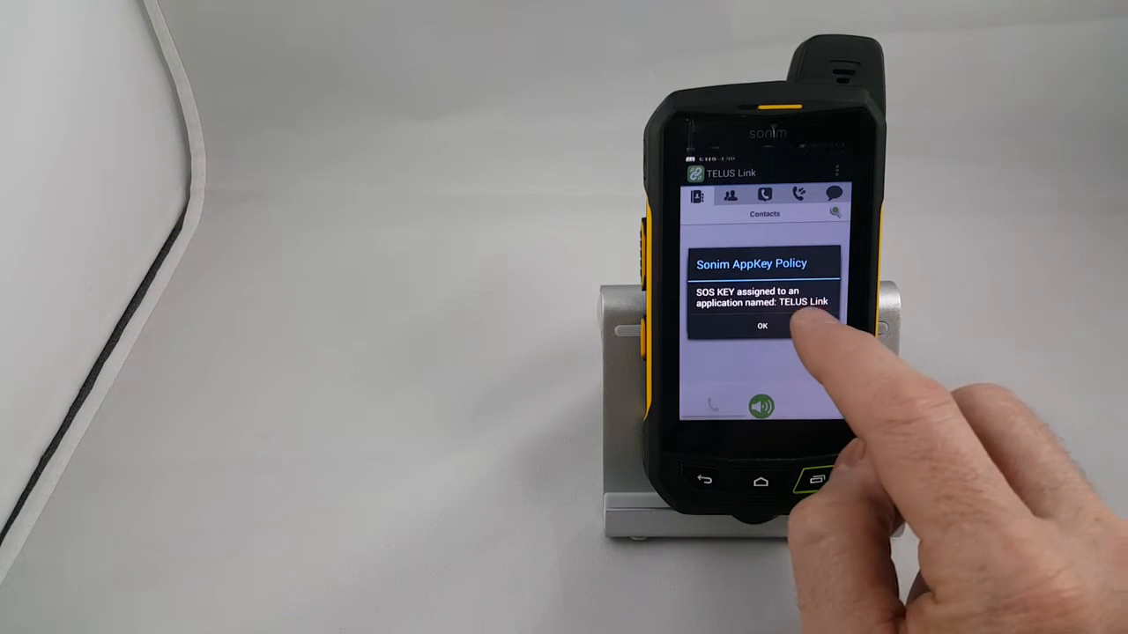
{"action": "left_click", "coordinate": [761, 324]}
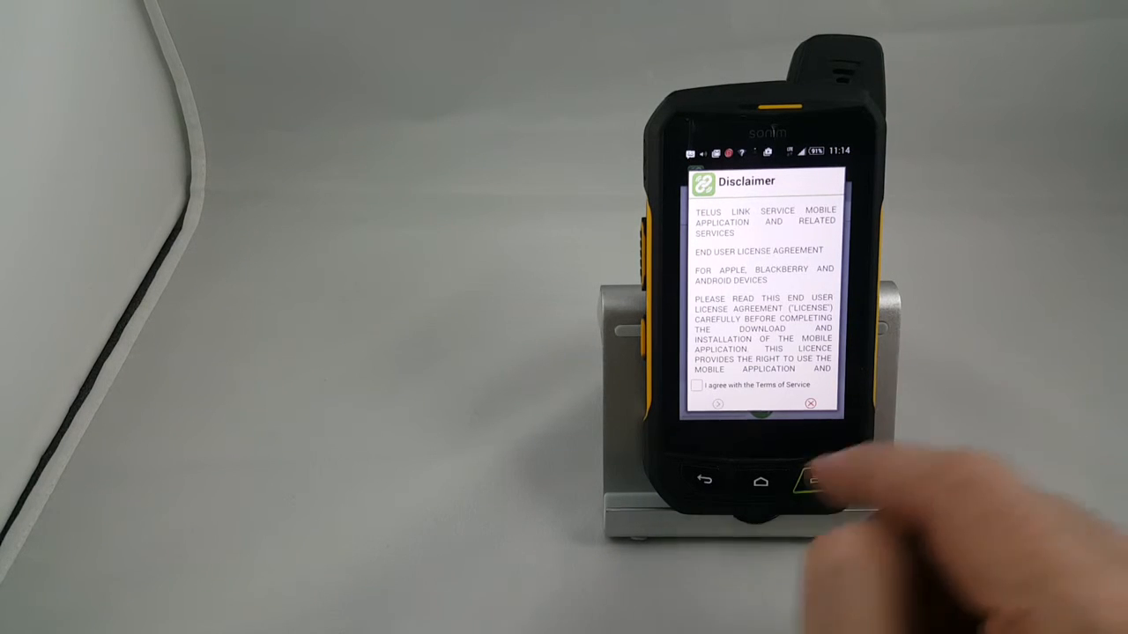
Step: Agree to the Terms of Service, allow phone address book import, and acknowledge that no contacts were found
{"action": "left_click", "coordinate": [696, 384]}
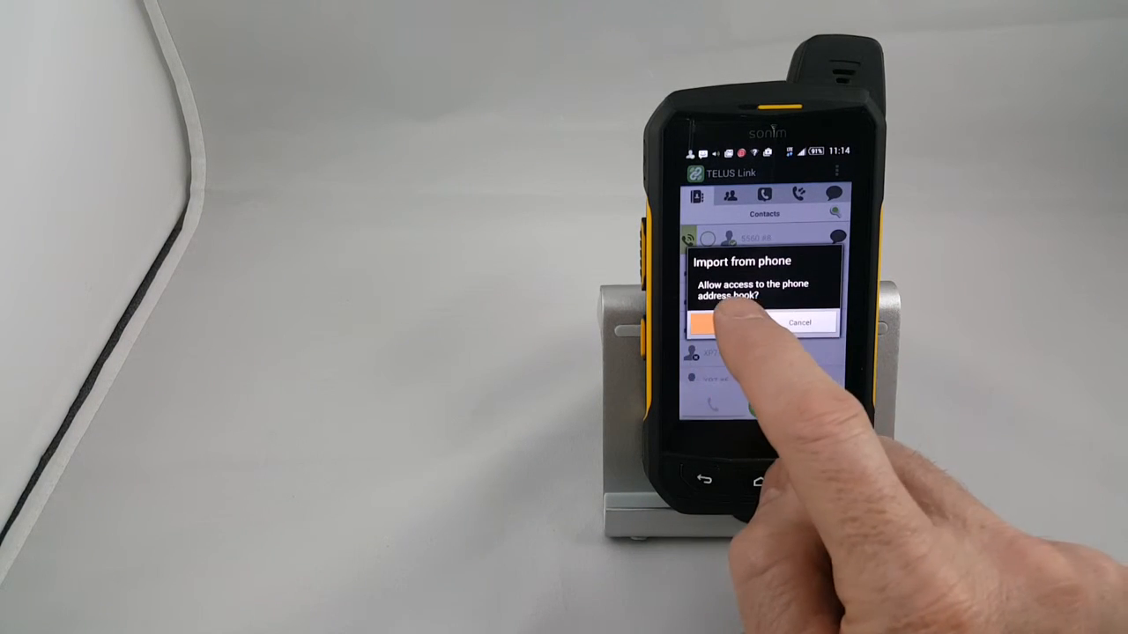
{"action": "left_click", "coordinate": [719, 324]}
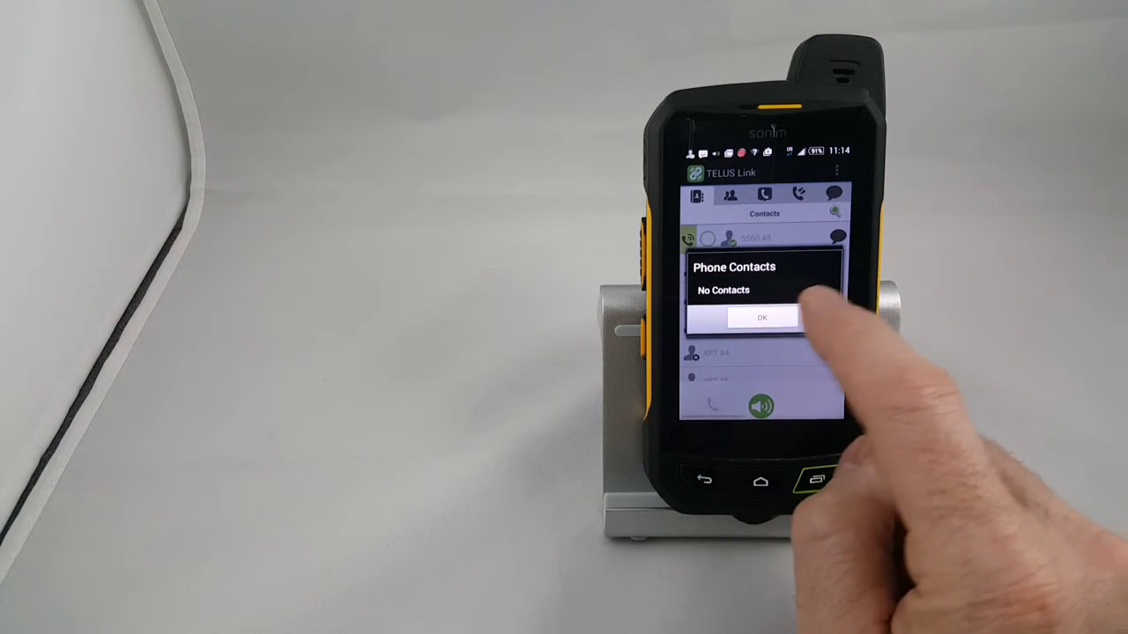
{"action": "left_click", "coordinate": [762, 317]}
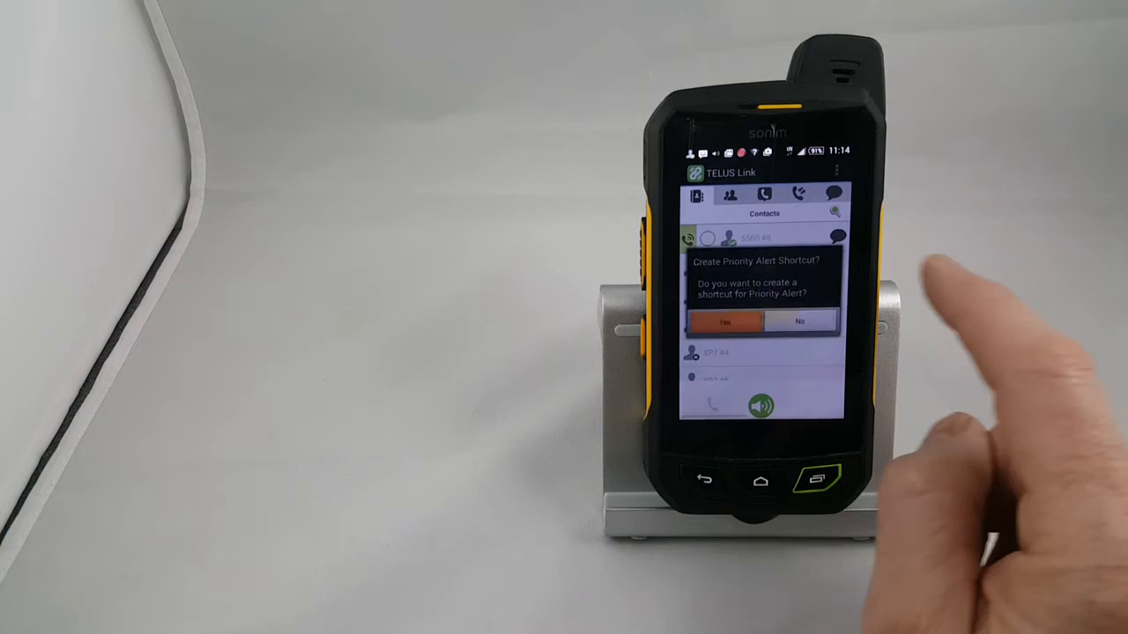